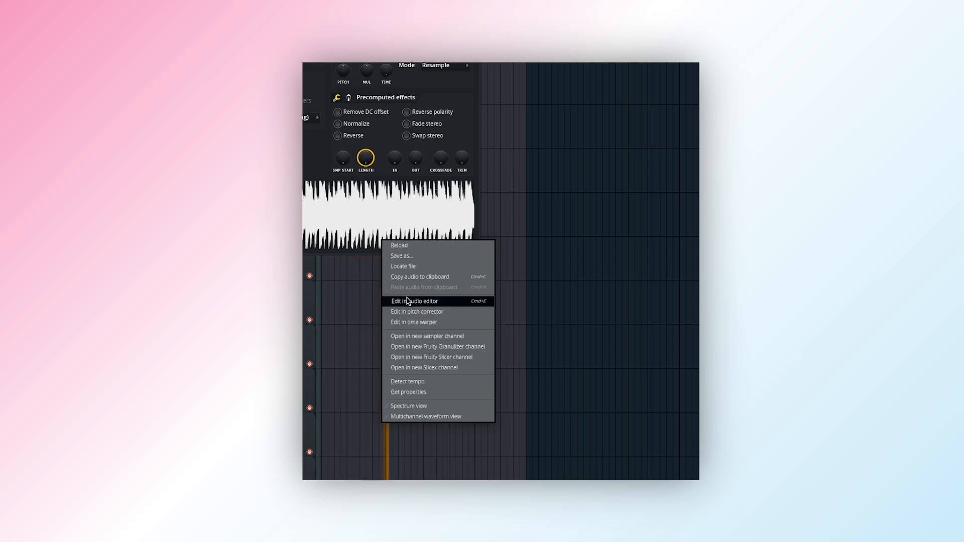
Step: Open the sample in Edison and bring up its Tools list
click(415, 301)
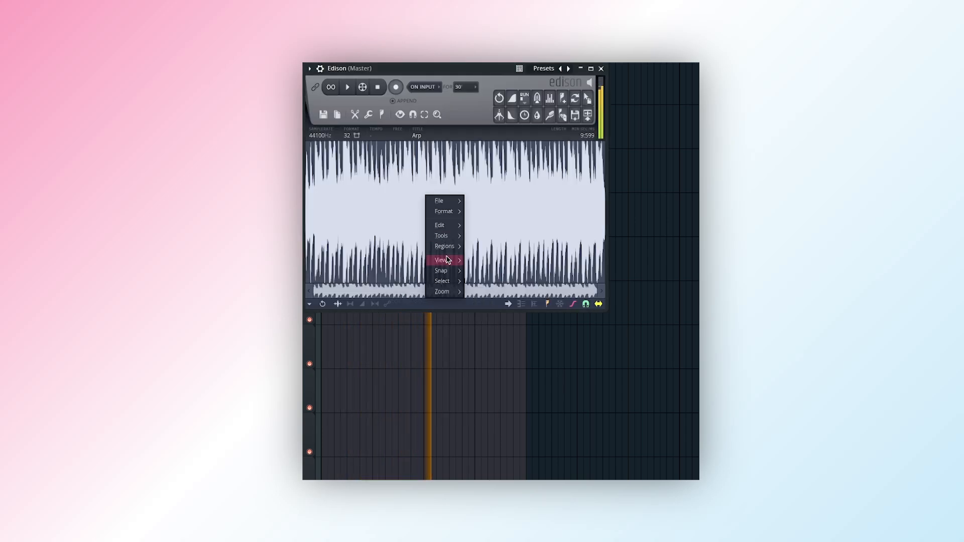
click(441, 236)
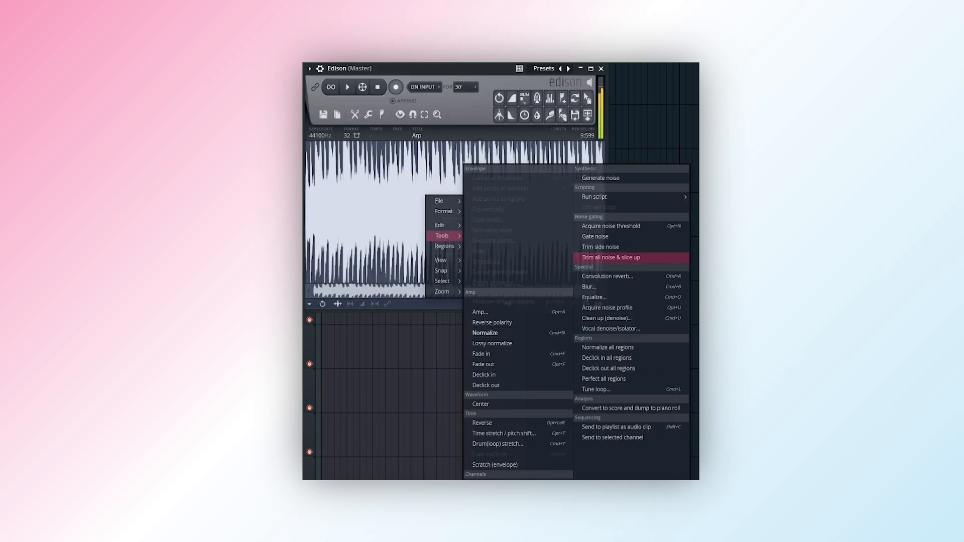
click(630, 407)
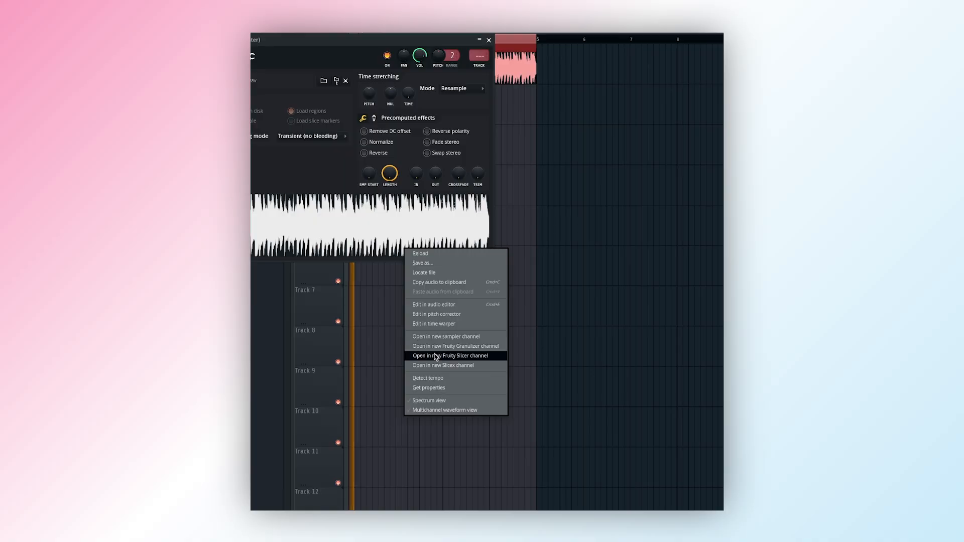
mouse_move(430, 304)
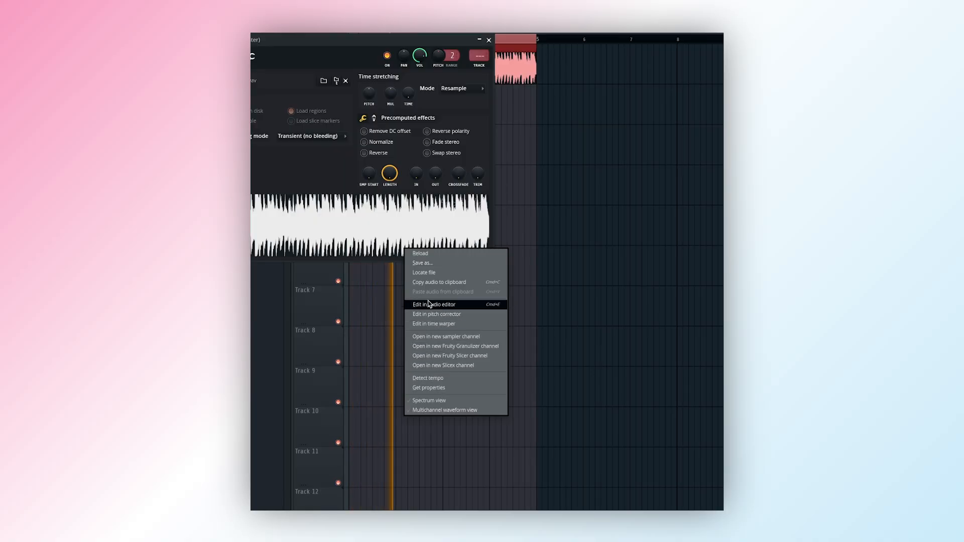
Step: Reopen the sample in Edison and show its Tools menu of processing options
click(434, 304)
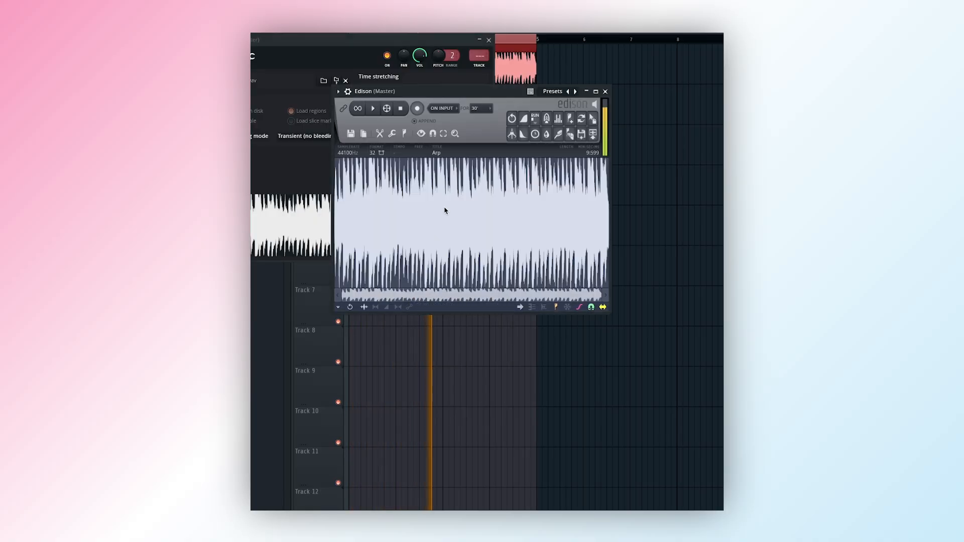
right_click(446, 211)
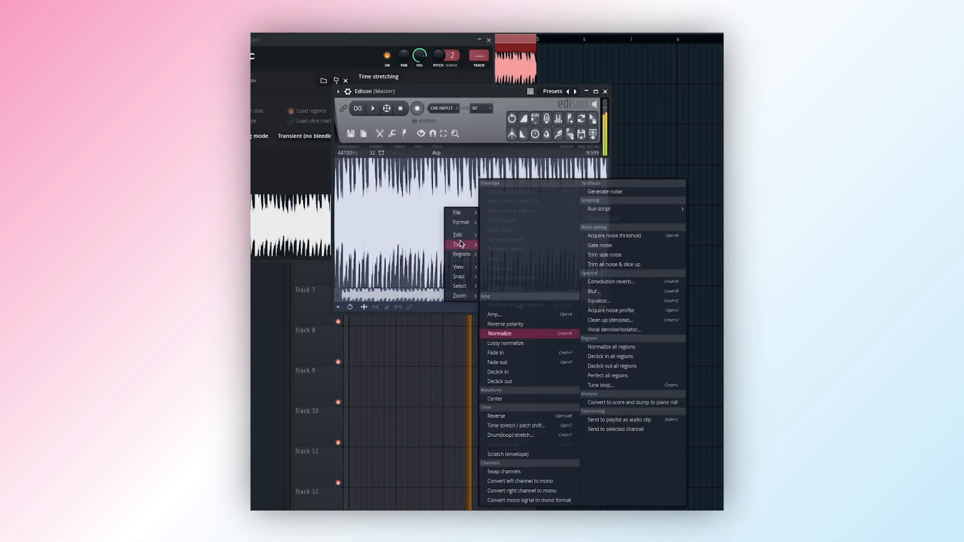
click(628, 402)
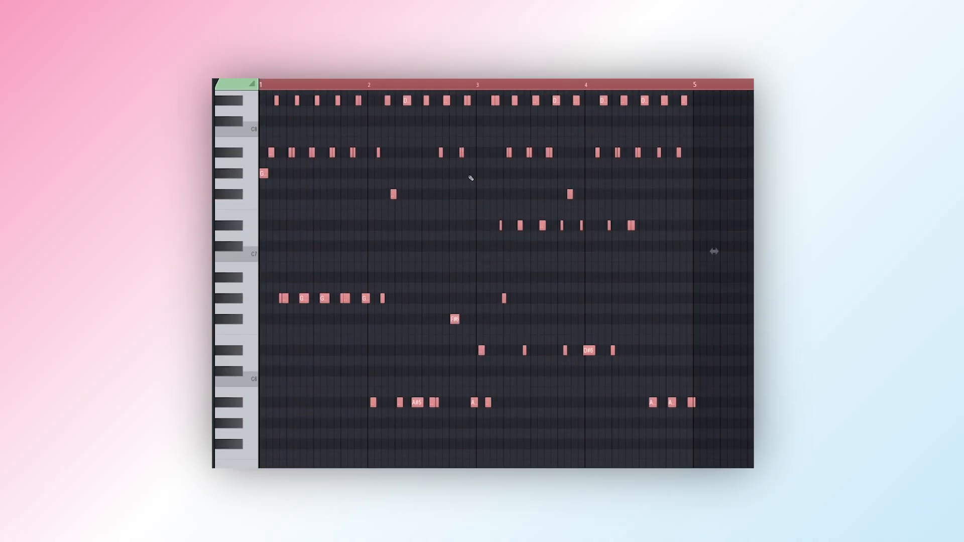
Step: Scroll the piano roll down to view the converted melody notes
scroll(down, 3)
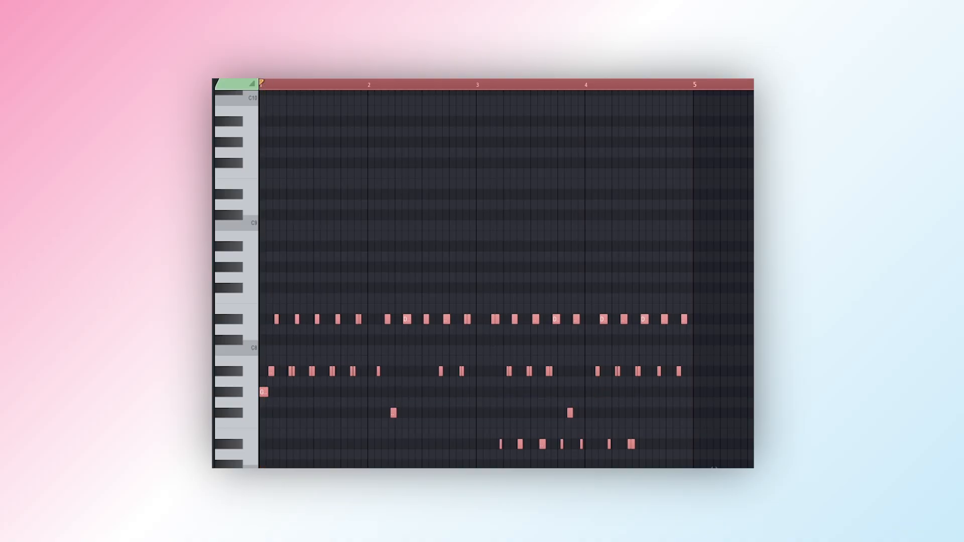